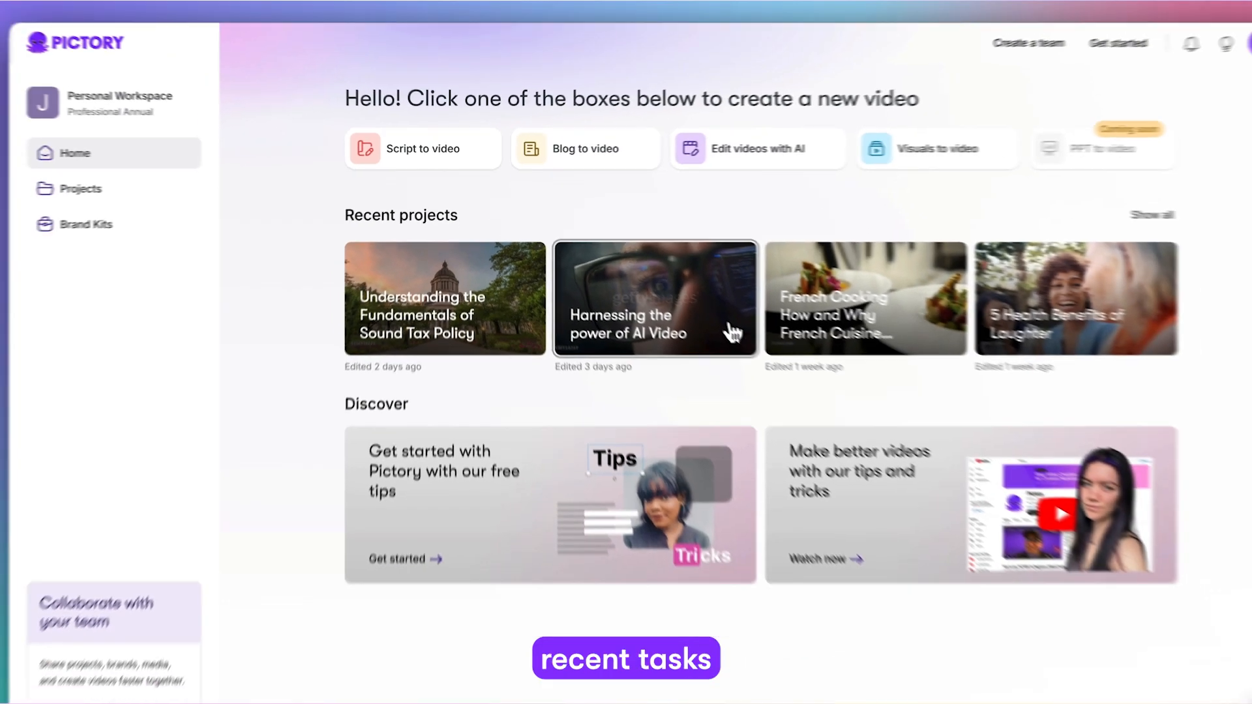
# Step: Show the NEW Caption Styles project's saved presets under My styles, then its scene timeline with yellow subtitles
pyautogui.click(654, 297)
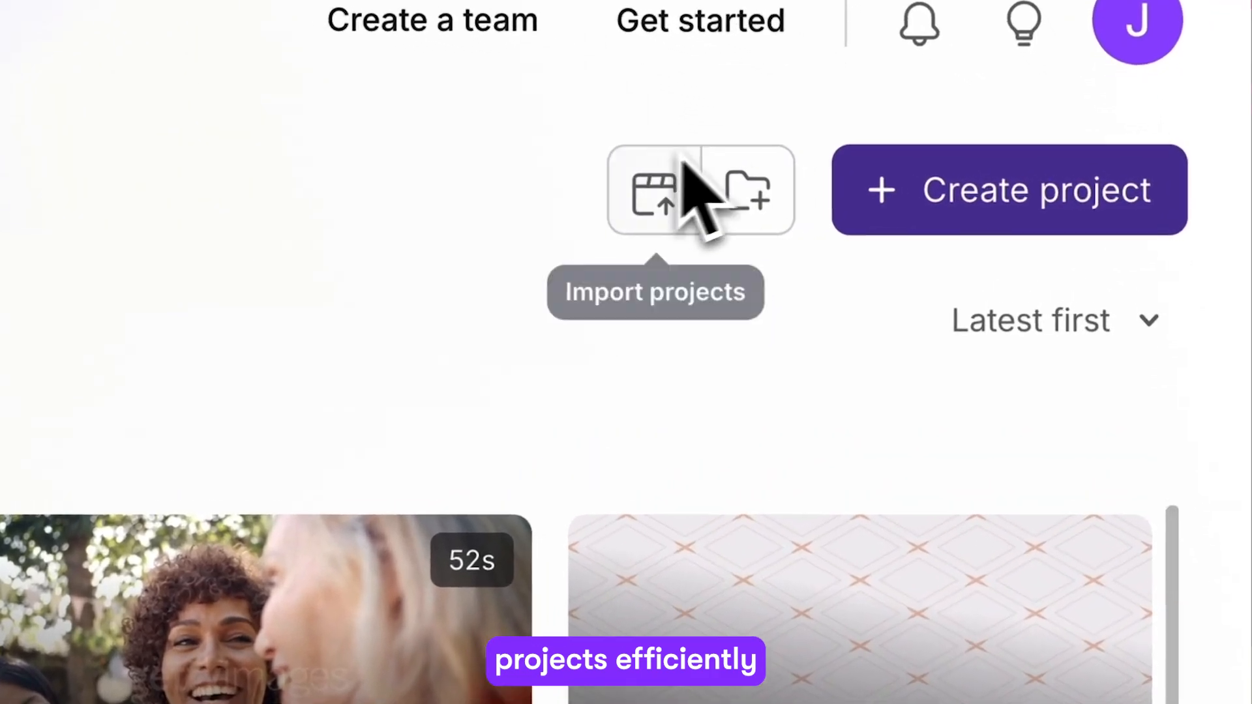
pyautogui.scroll(-3)
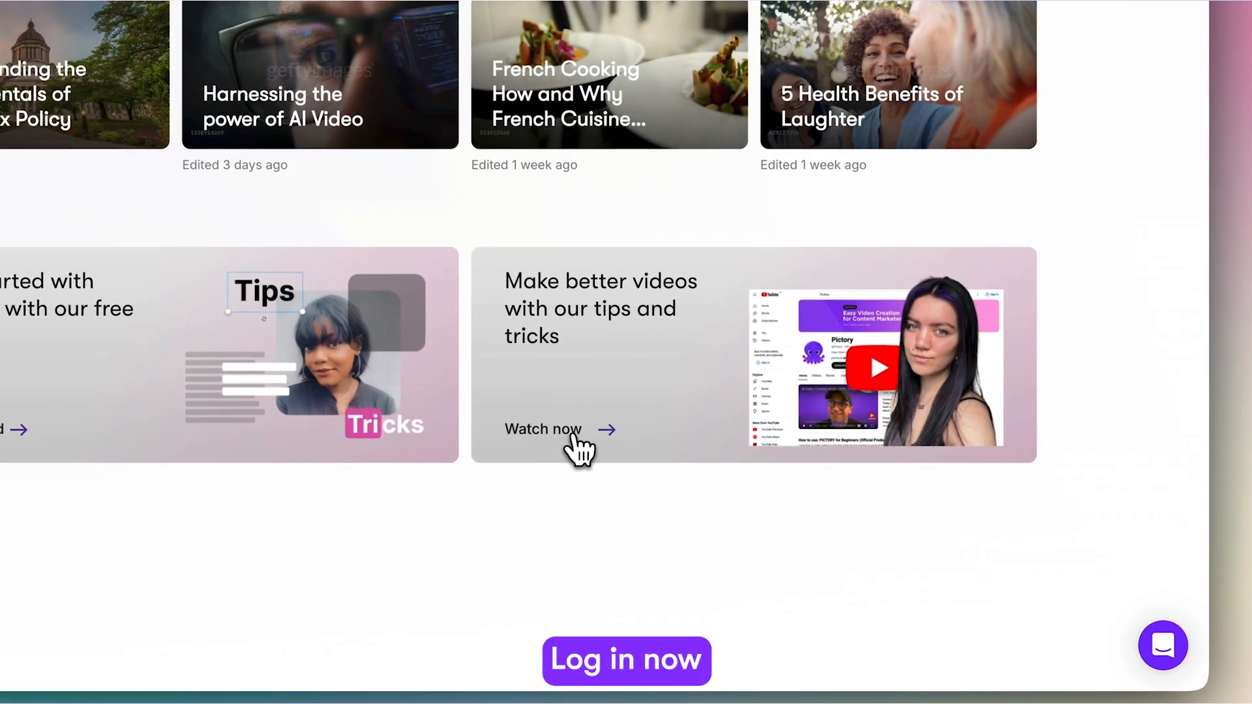
pyautogui.click(543, 429)
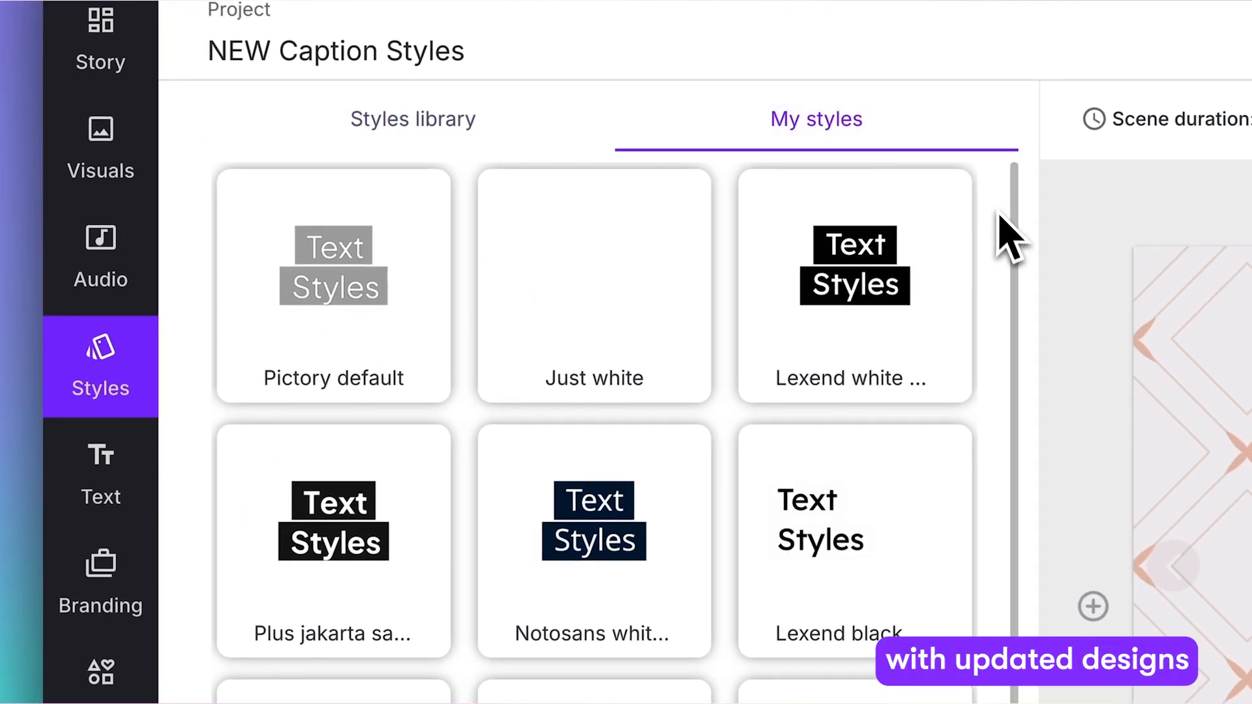
pyautogui.scroll(-3)
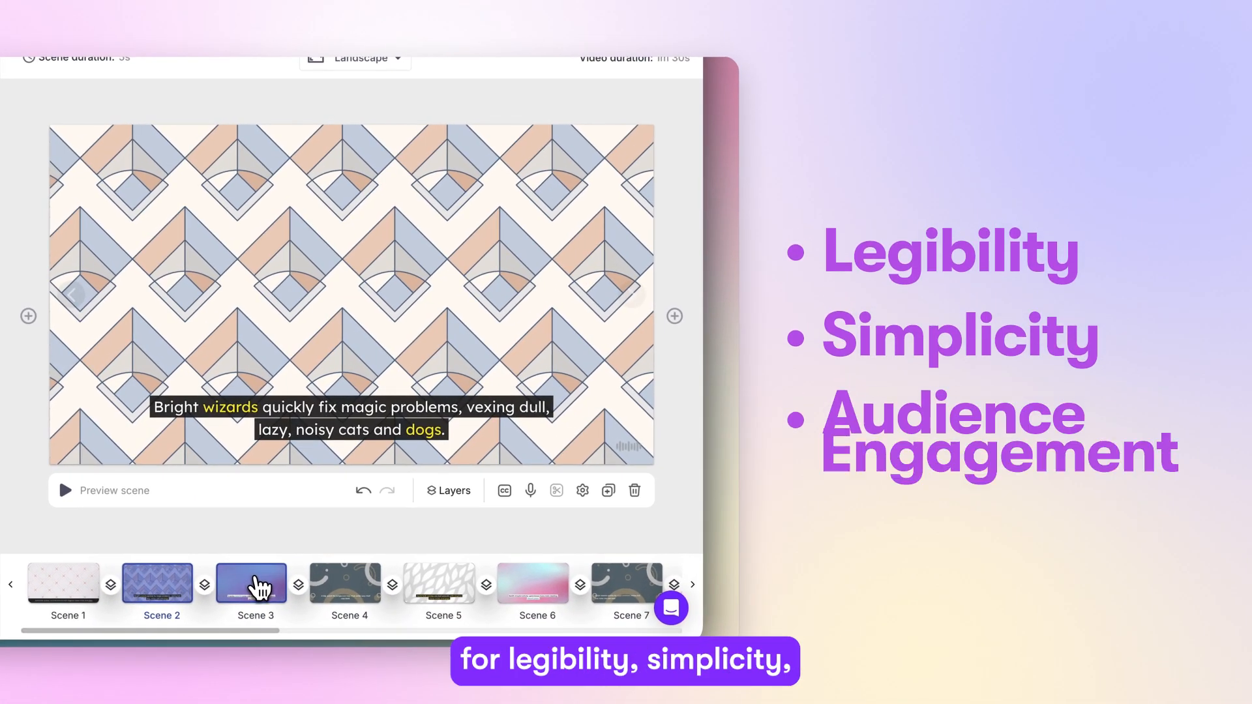
pyautogui.click(350, 584)
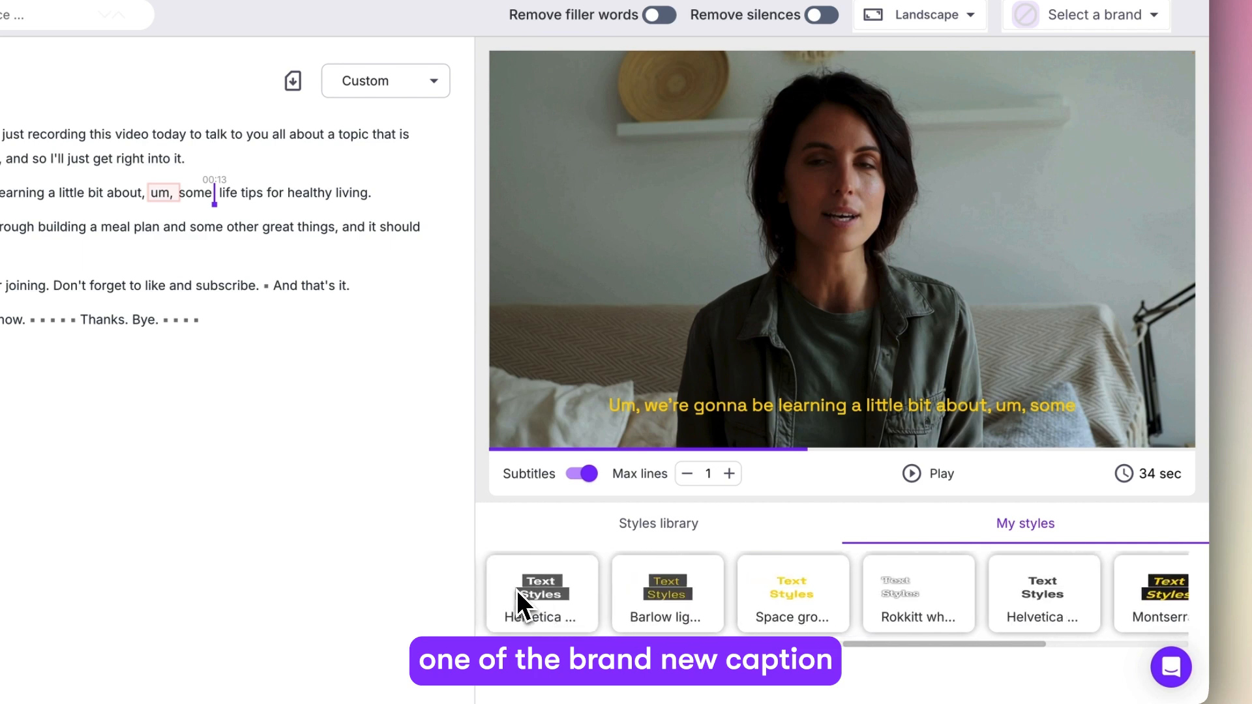
# Step: Apply the Helvetica preset so subtitles become white text on a dark background box
pyautogui.click(541, 593)
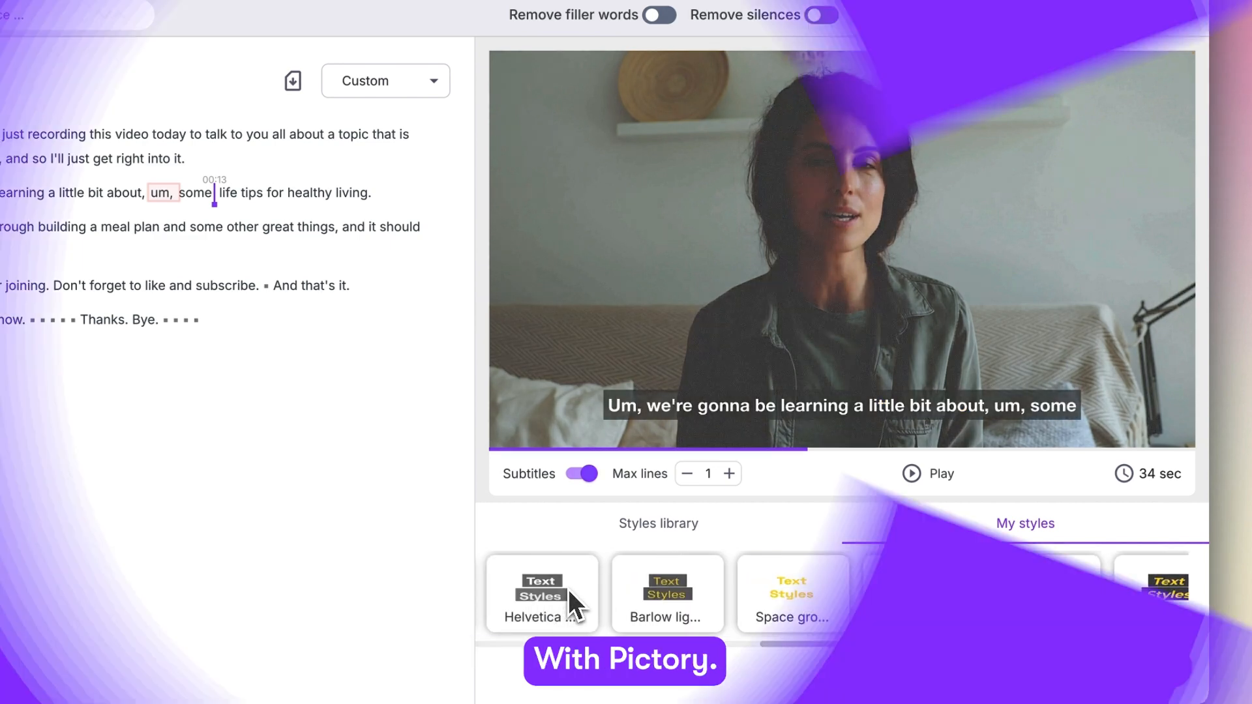